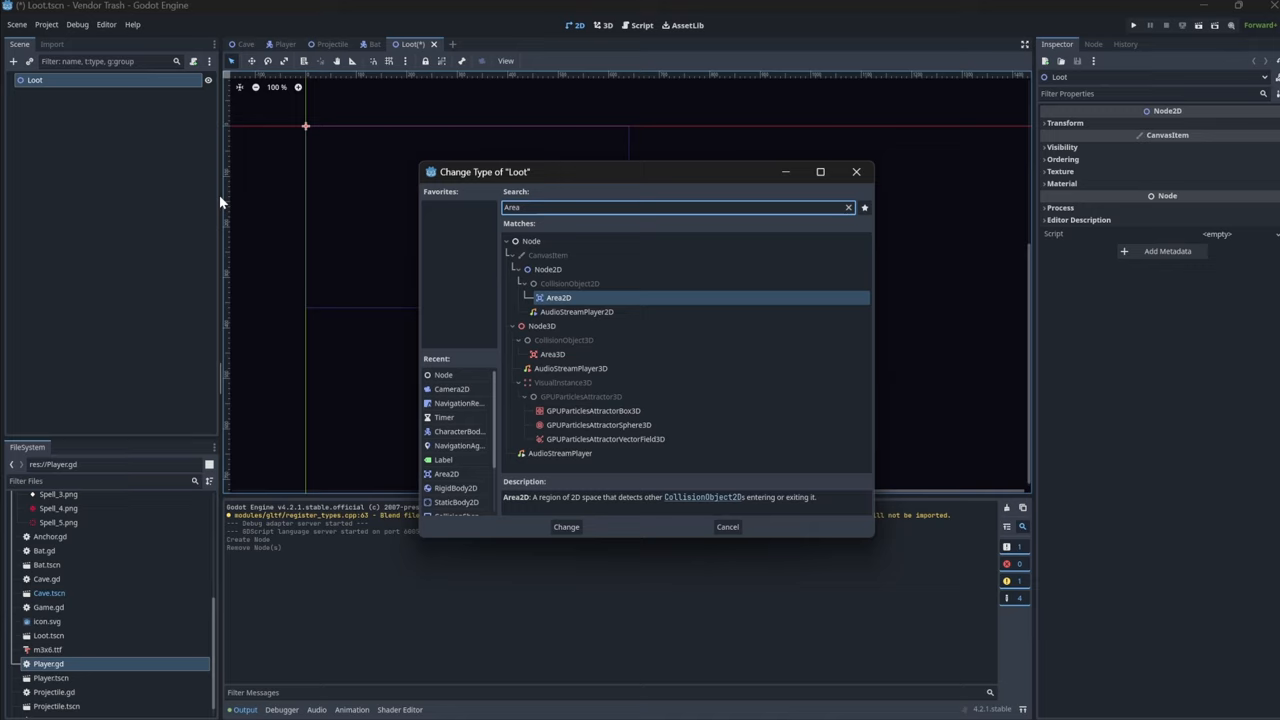
Change the Loot scene's root node type to RigidBody2D
left_click(566, 527)
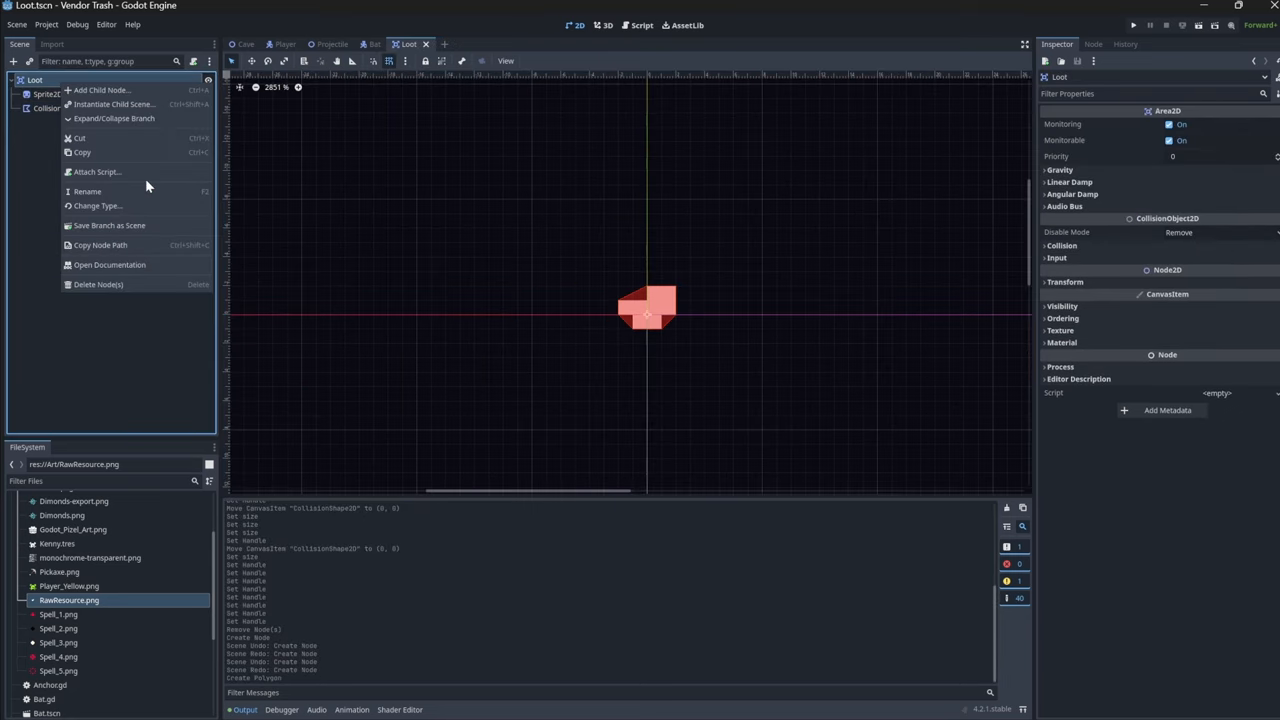
left_click(97, 205)
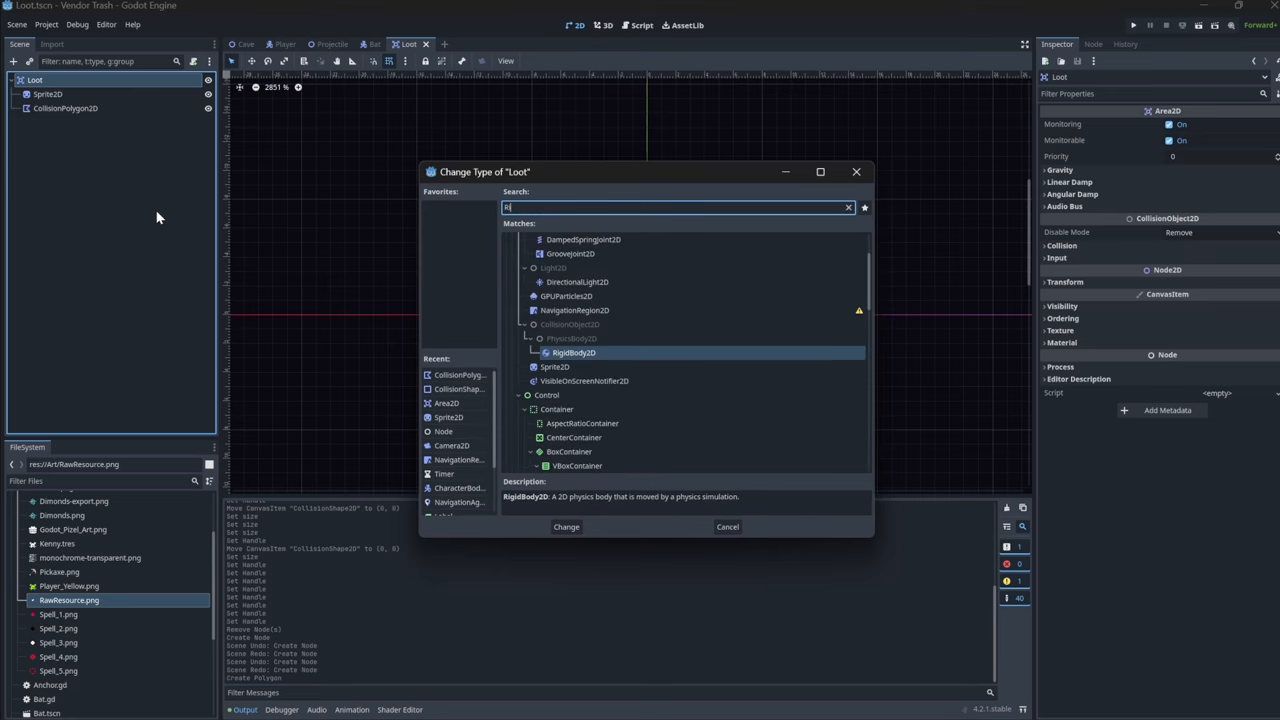
type("igi")
left_click(102, 481)
type("Loot")
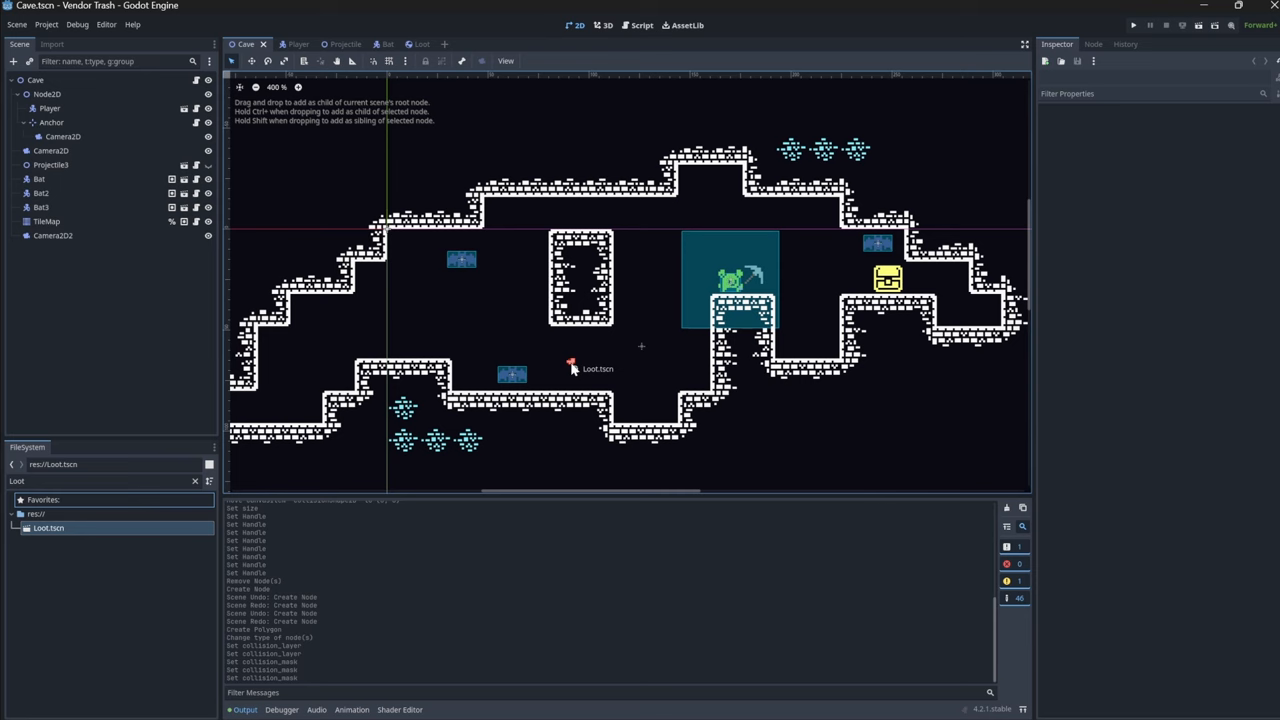
Drop a Loot instance into the Cave level and add an Area2D to Player
left_click(1125, 24)
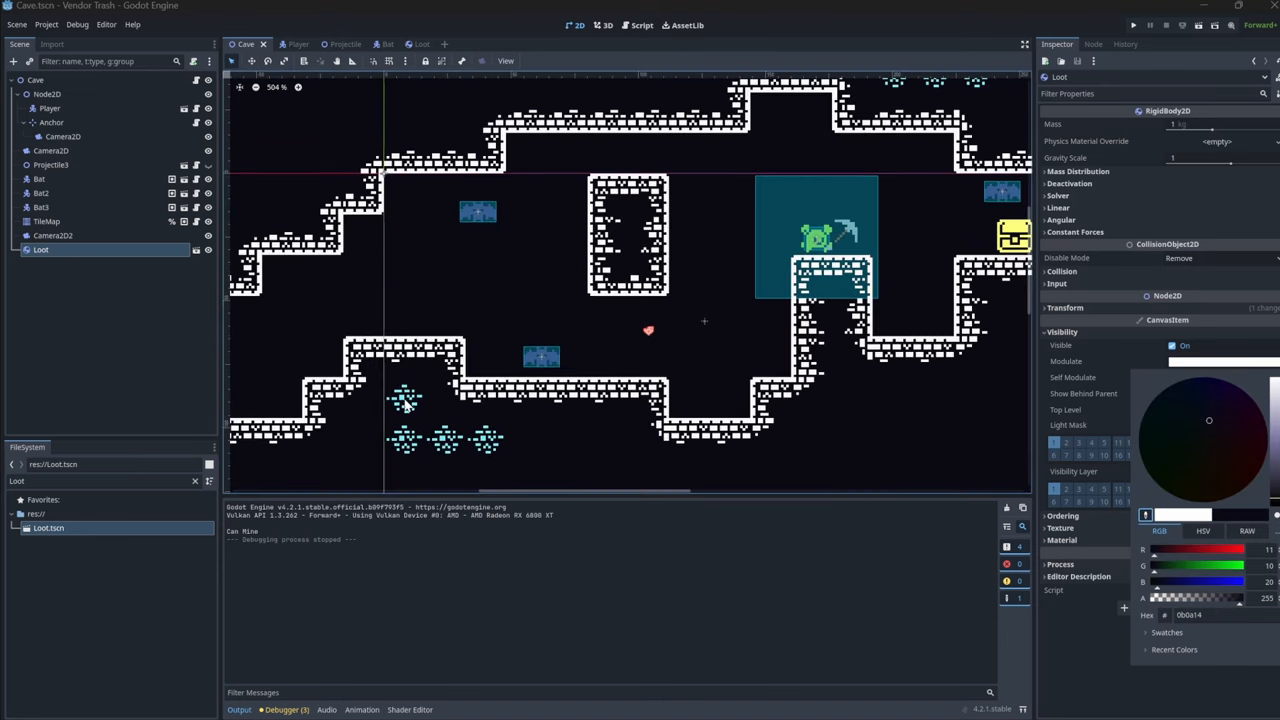
left_click(1126, 24)
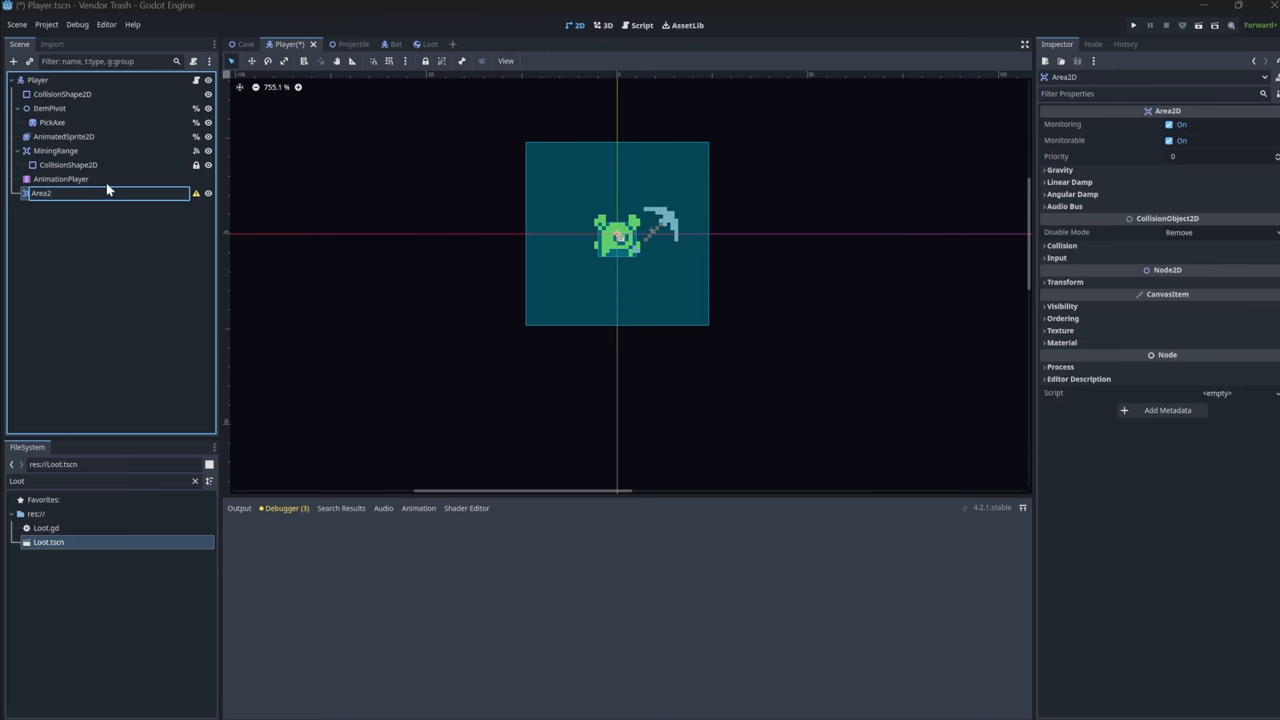
Rename the player's Area2D to LootRange and add Loot to the 'Loot' group
type("LootRange")
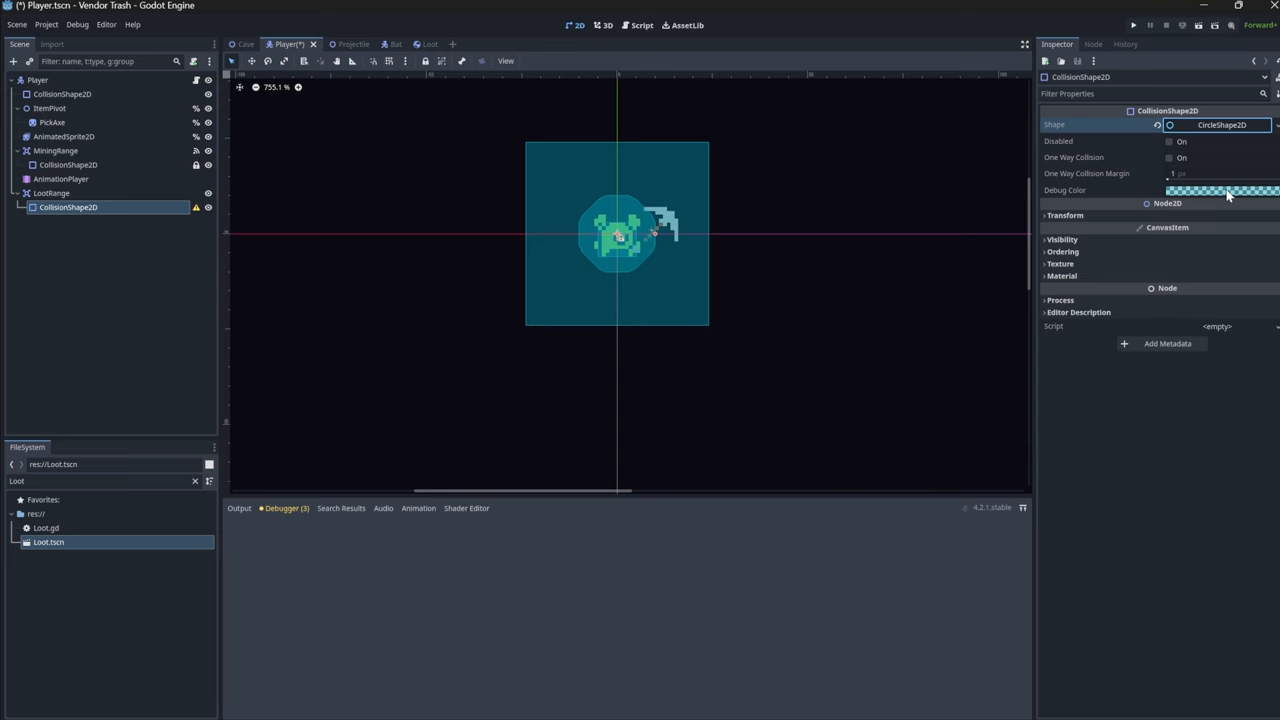
left_click(634, 25)
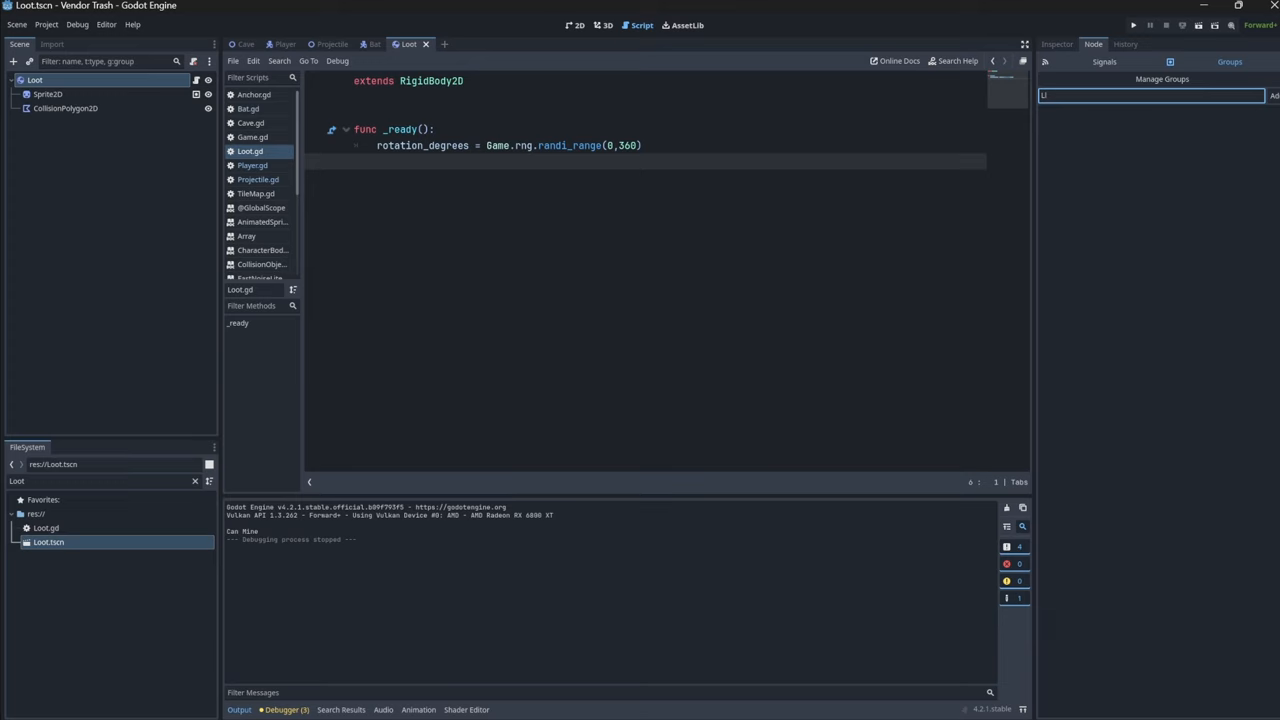
type("Loot")
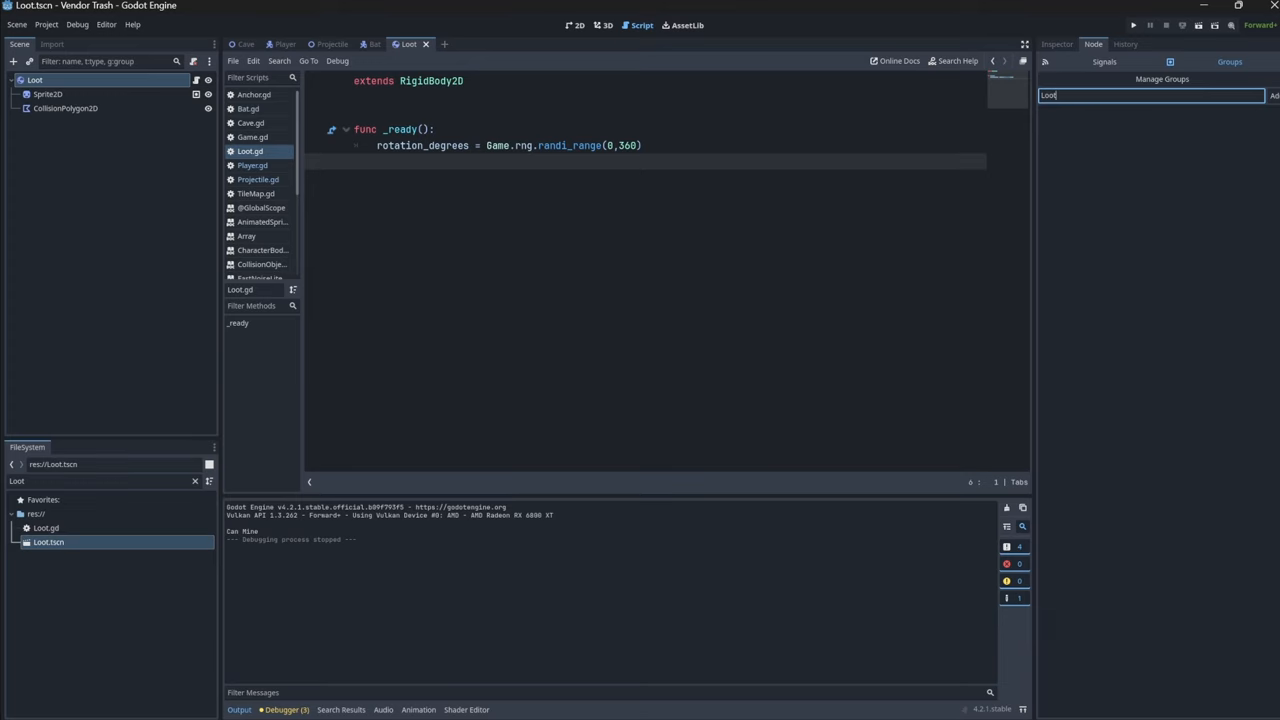
left_click(1125, 22)
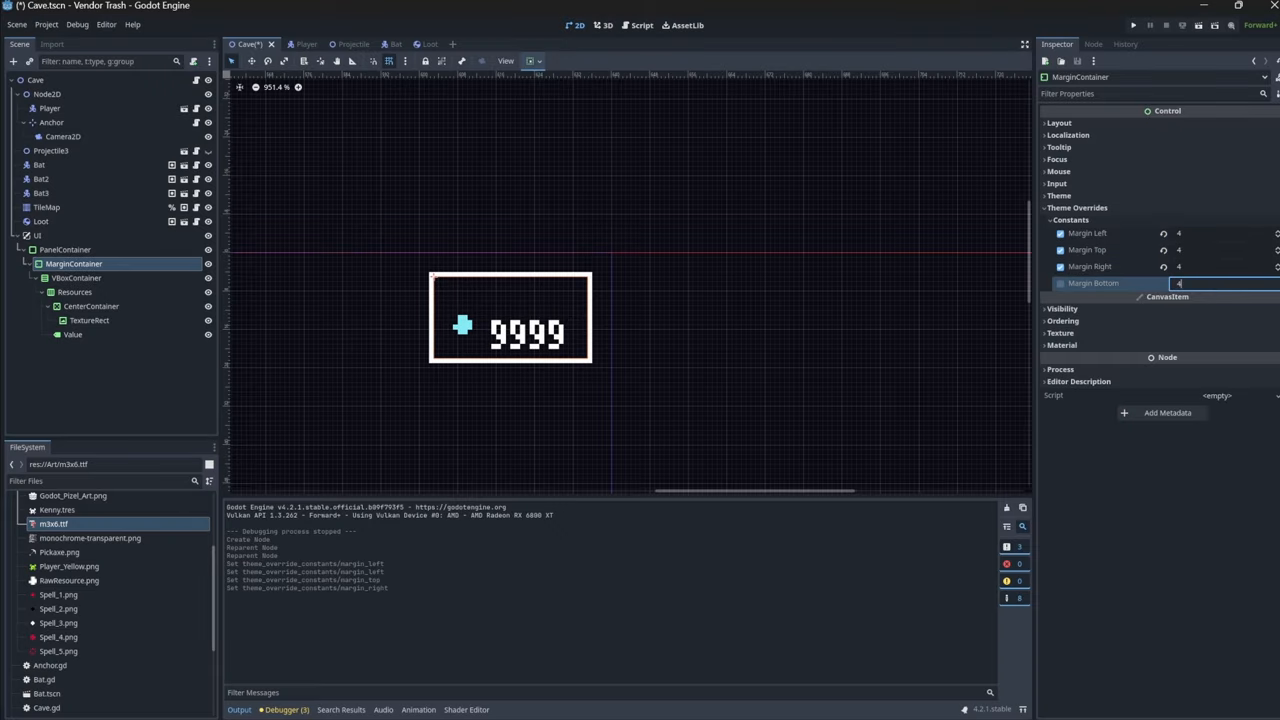
Rename the counter label nodes to ResourcesUI and ResourceValue
left_click(72, 335)
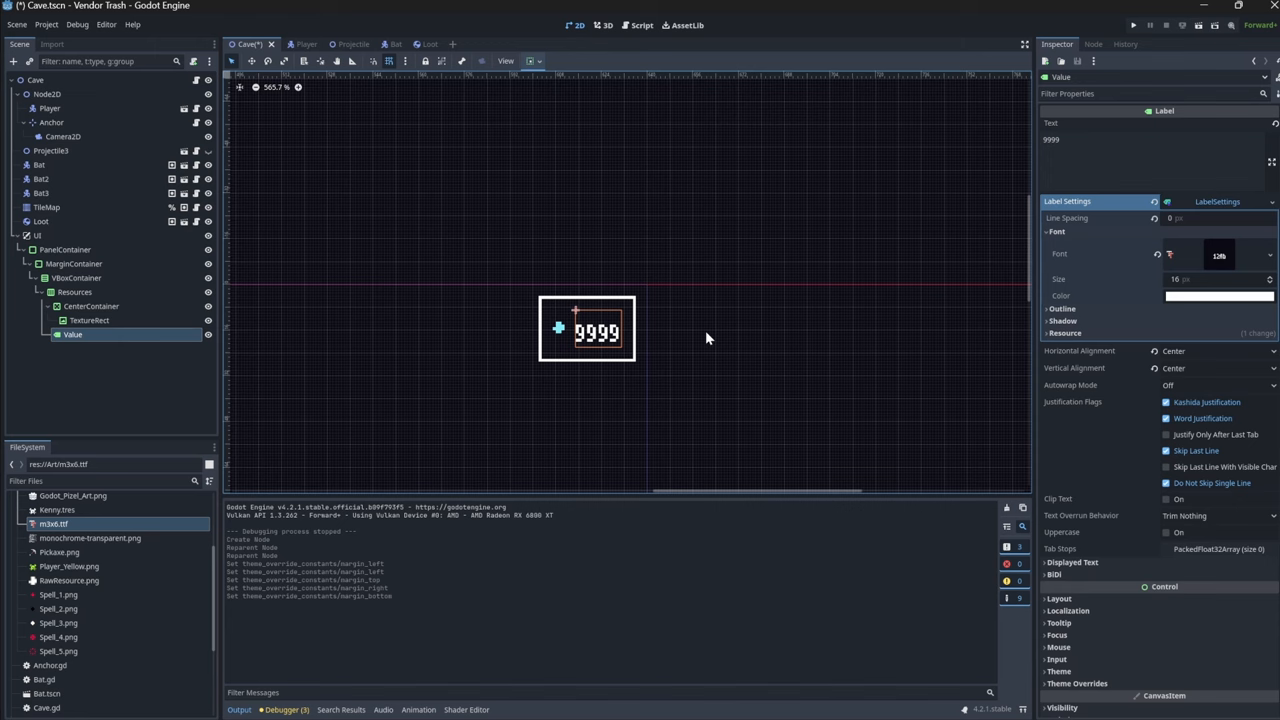
left_click(1127, 25)
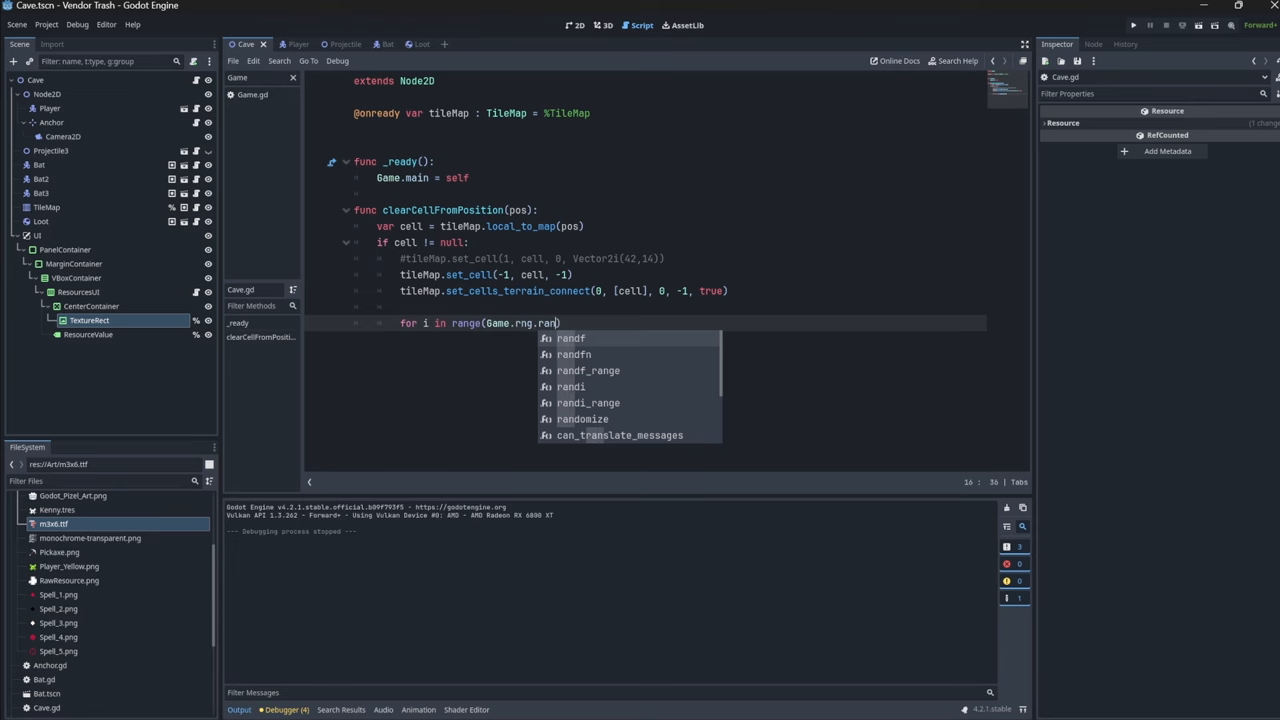
Export lootPacked as a PackedScene and add 1–5 instantiated loot children per mined tile
left_click(590, 402)
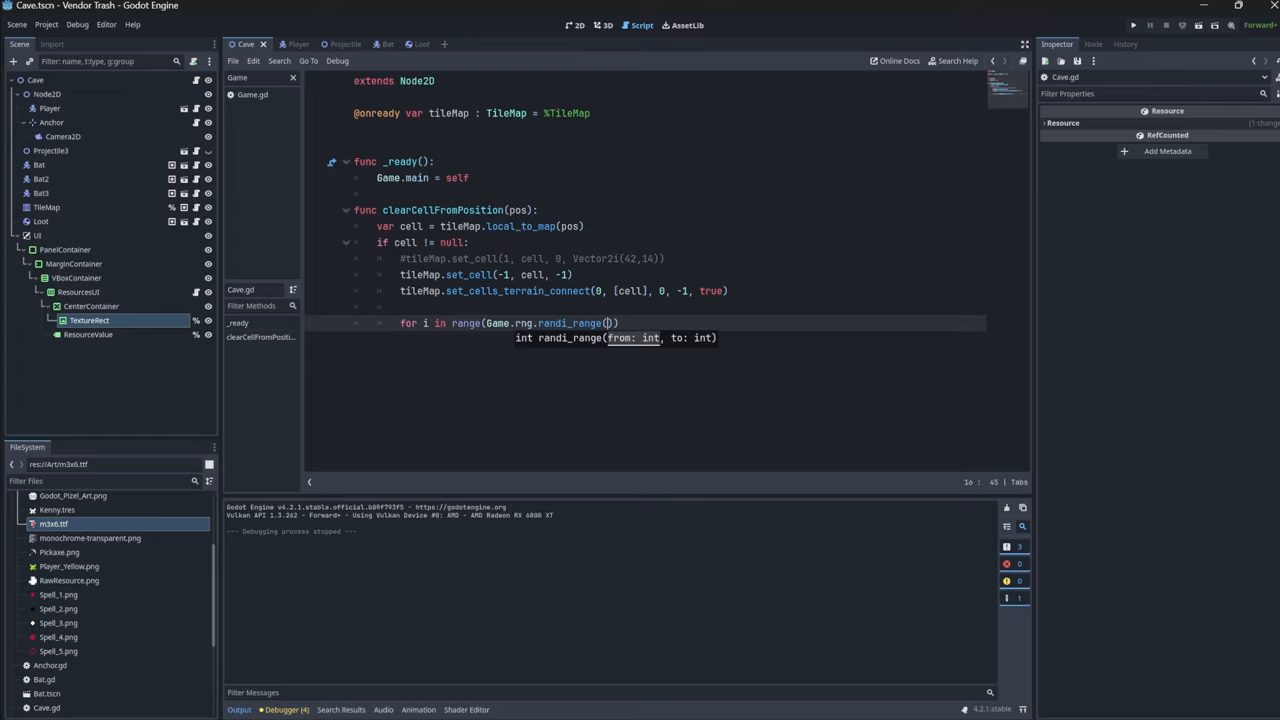
type("1,")
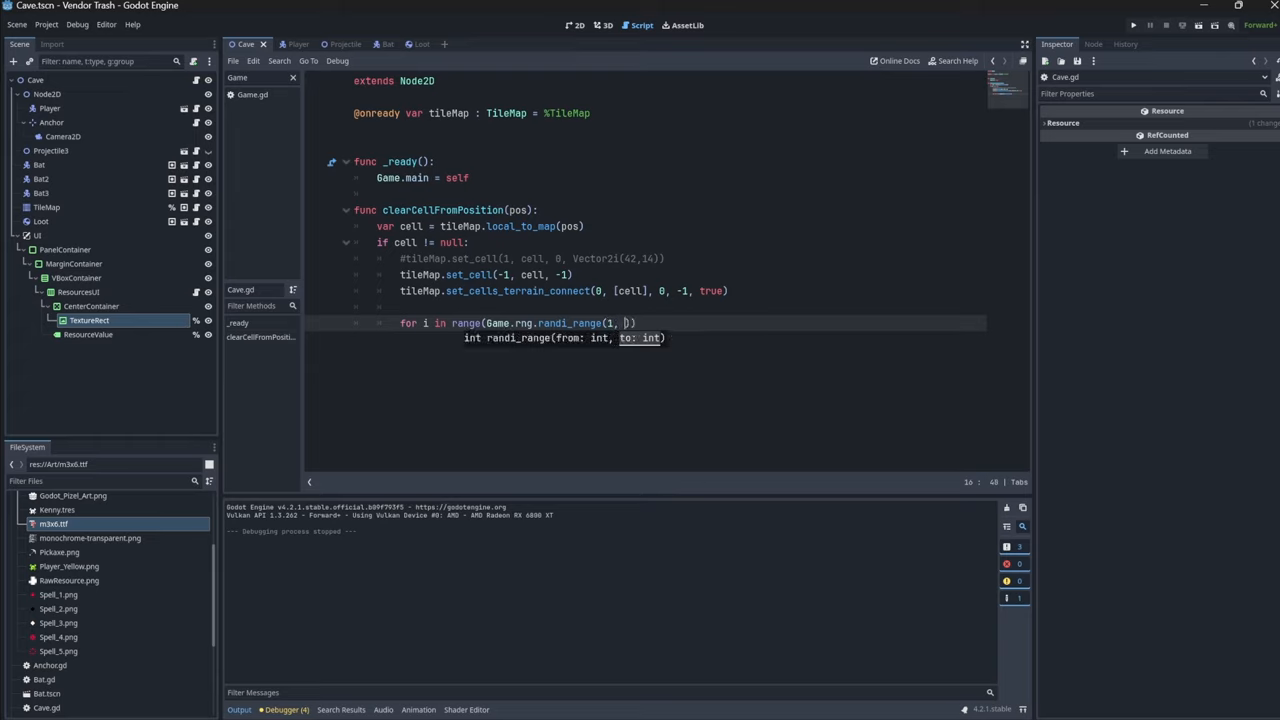
type("@export var lootPacked : PackedScene")
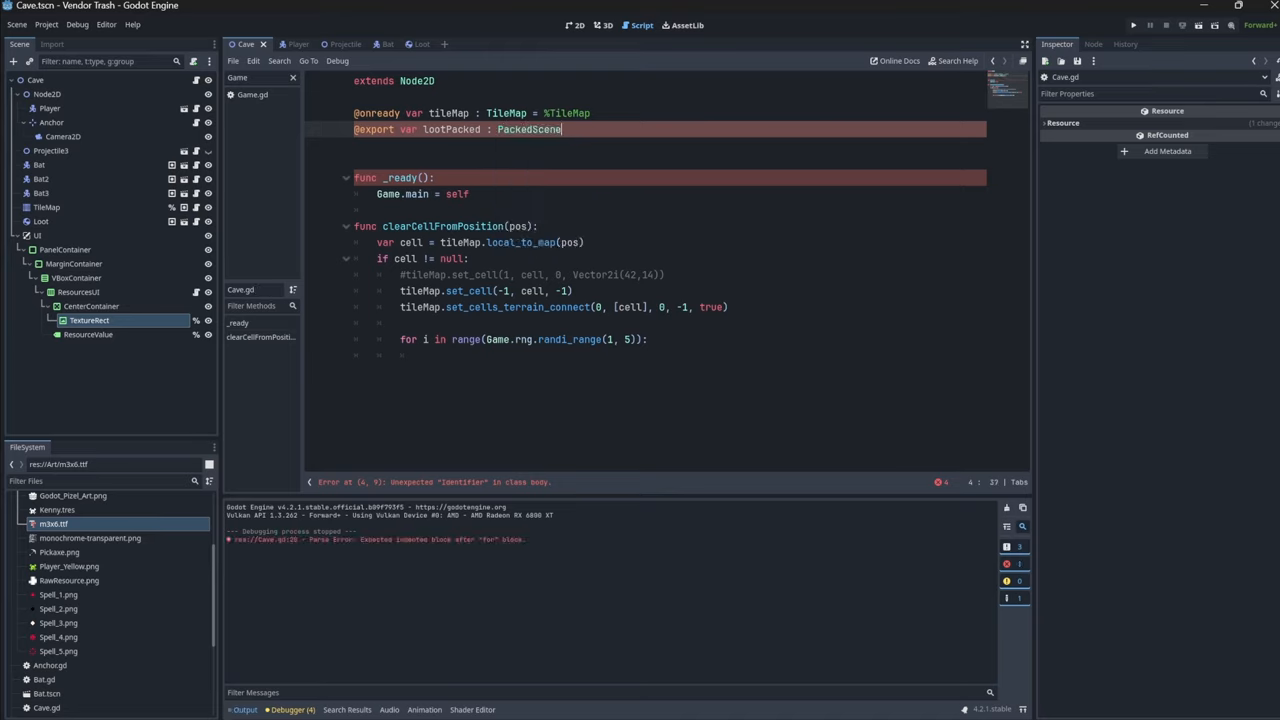
type("var new_loot = lootPacked.instantiate()")
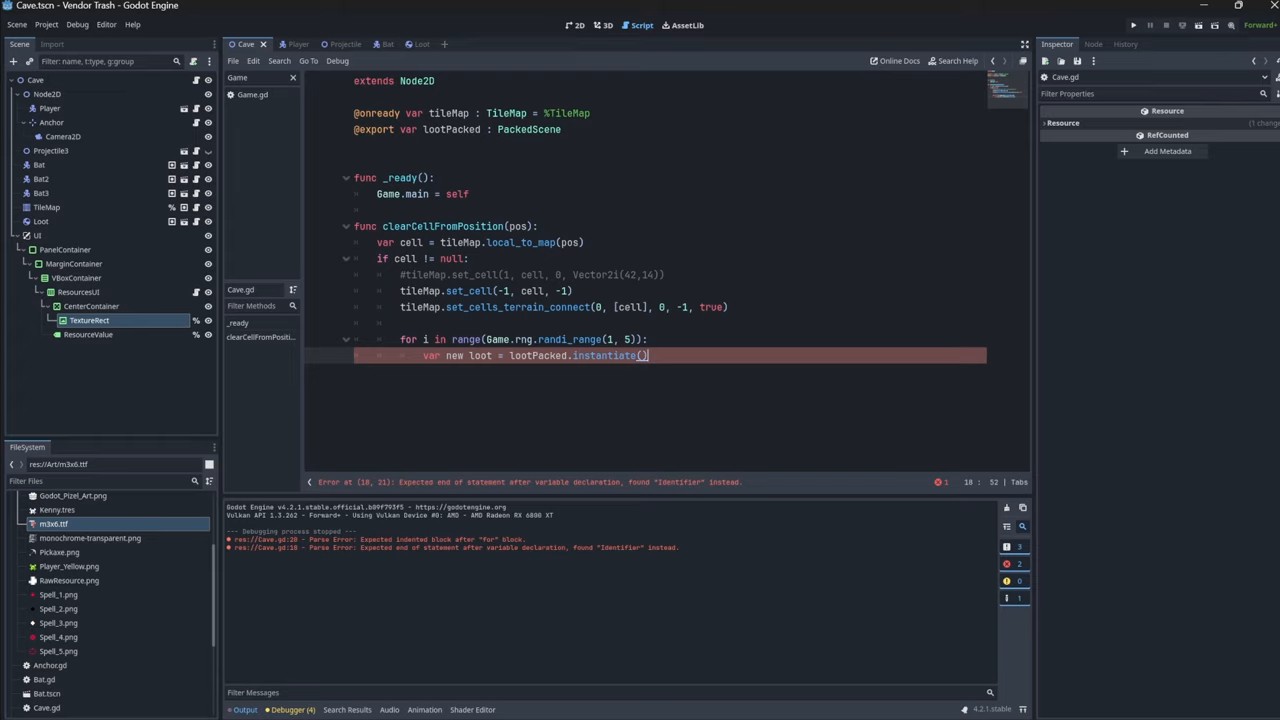
type("add_child(newLoot)")
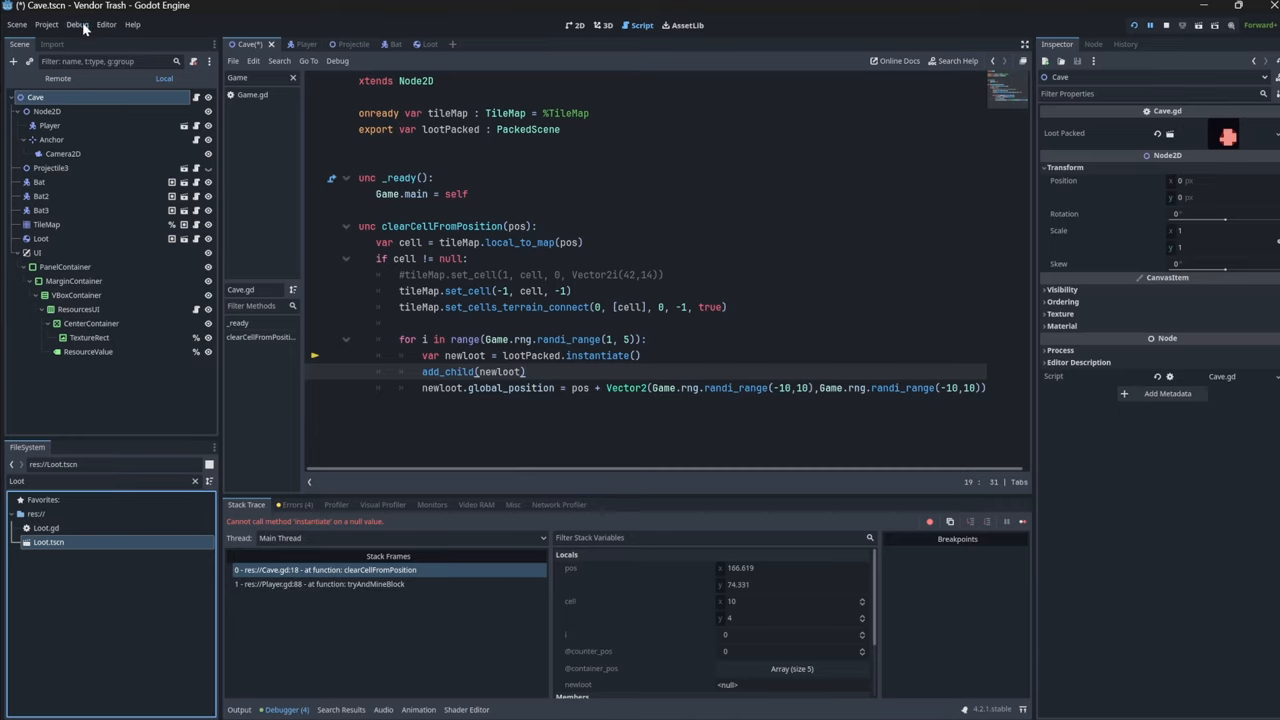
Stop the paused debug session after the null-value error
left_click(77, 25)
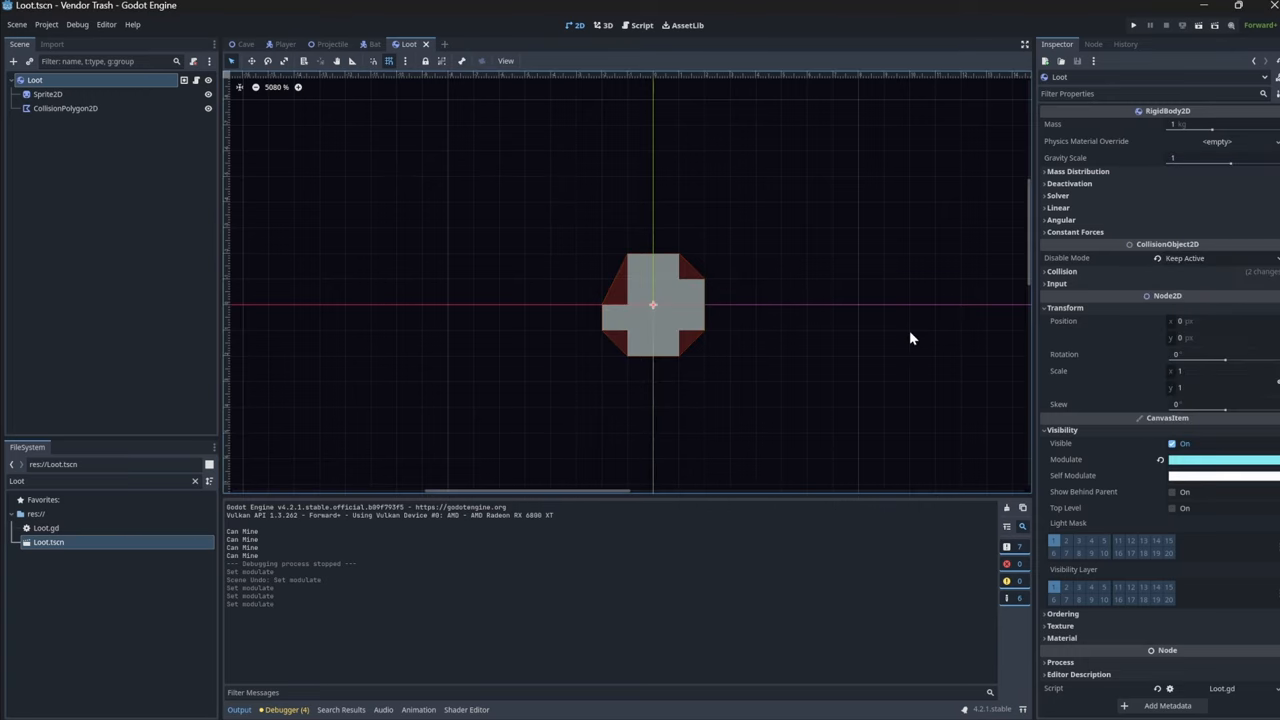
Attach ResourcesUI.gd to ResourcesUI with a resource count, addLoot and setResourceText
left_click(1125, 22)
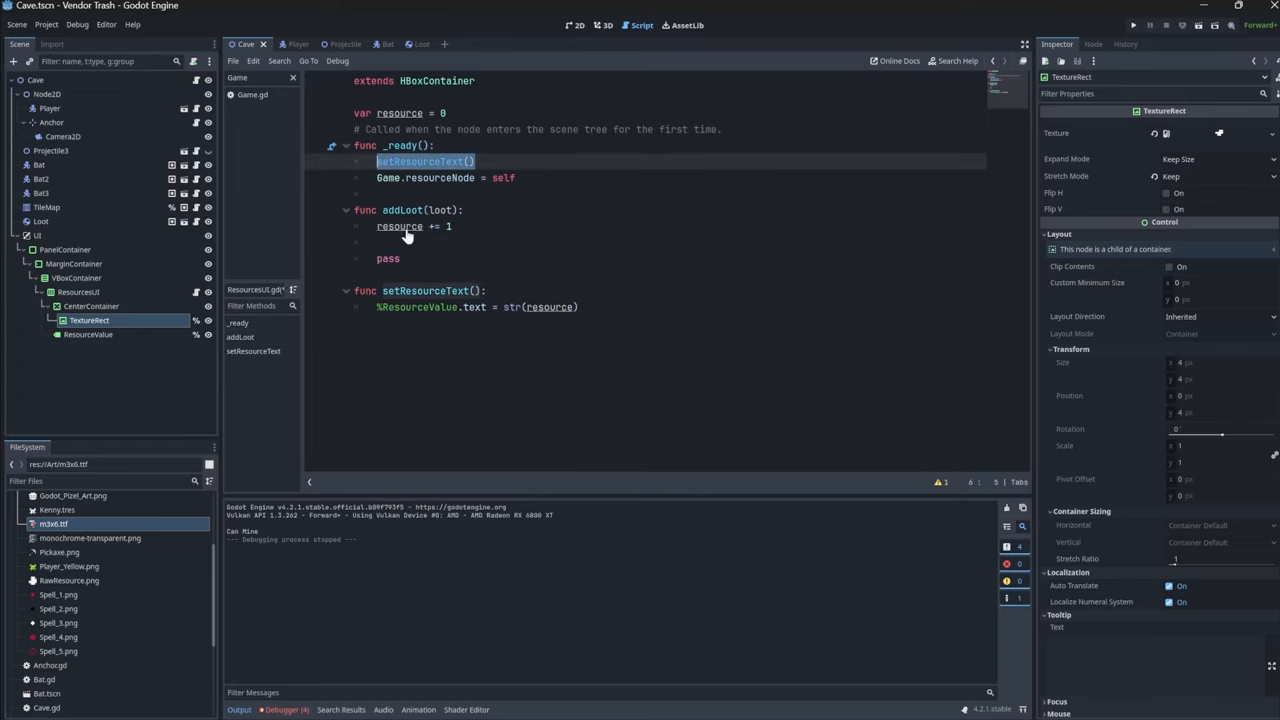
Call setResourceText() in _ready and right after resource += 1 in addLoot
type("setResourceText()")
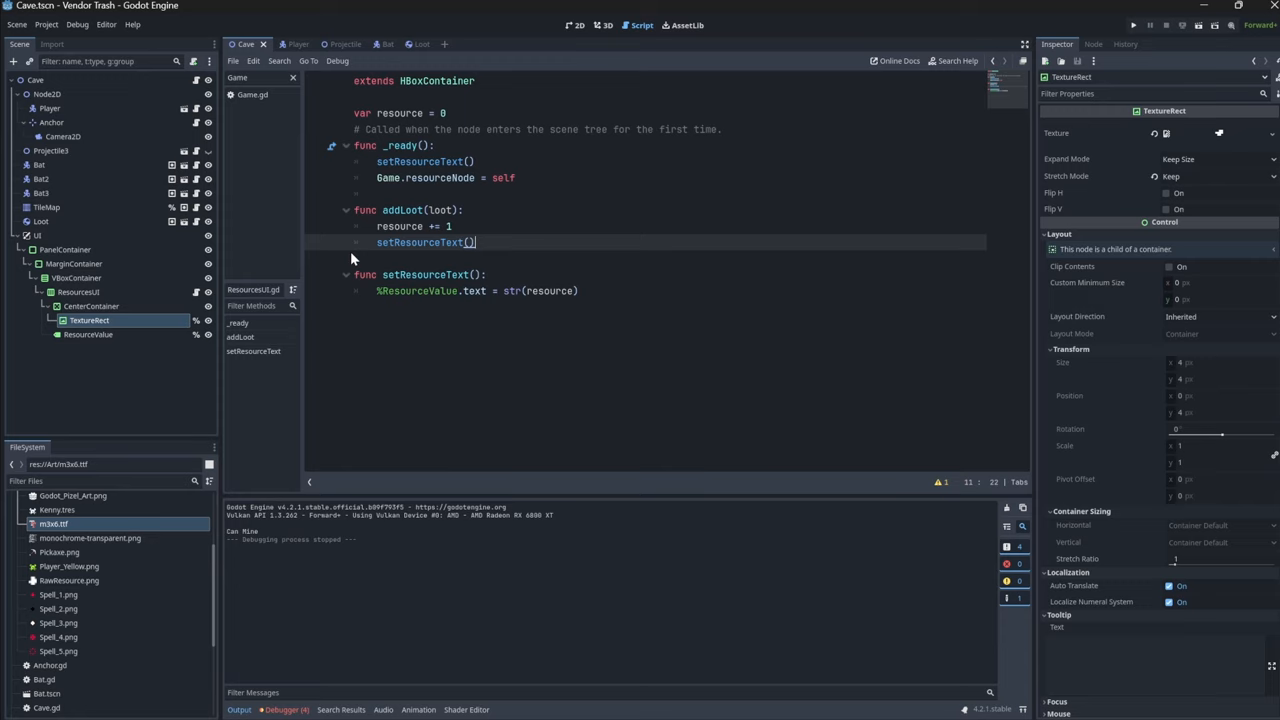